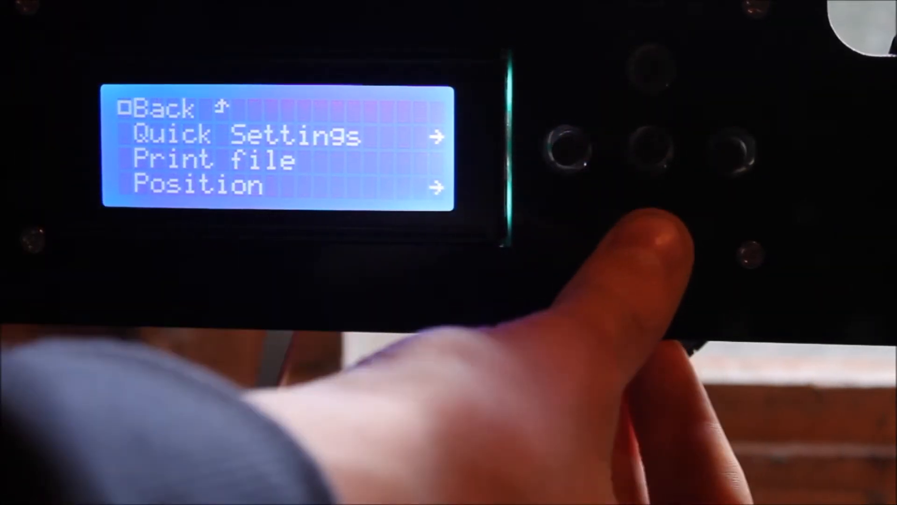
Step: Enter Quick Settings and scroll past Preheat PLA, Preheat ABS and Cooldown to Set to Origin
left_click(647, 143)
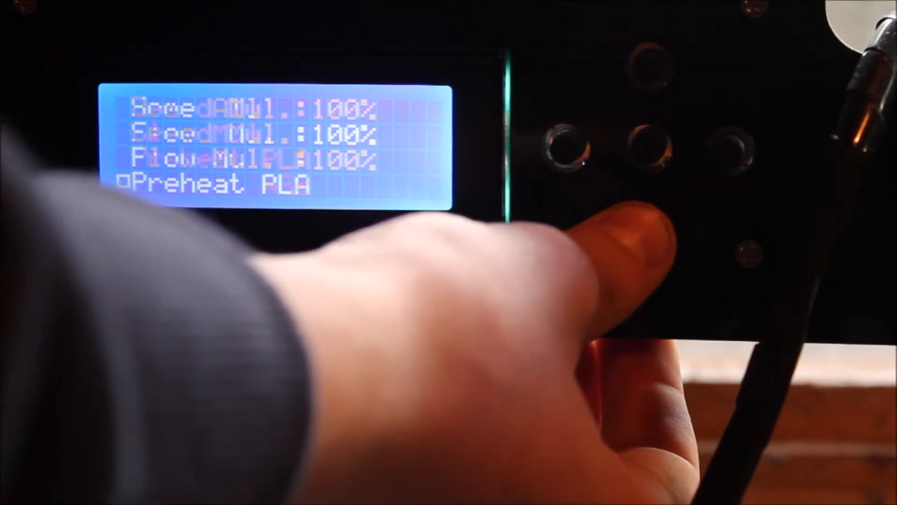
scroll("down", 3)
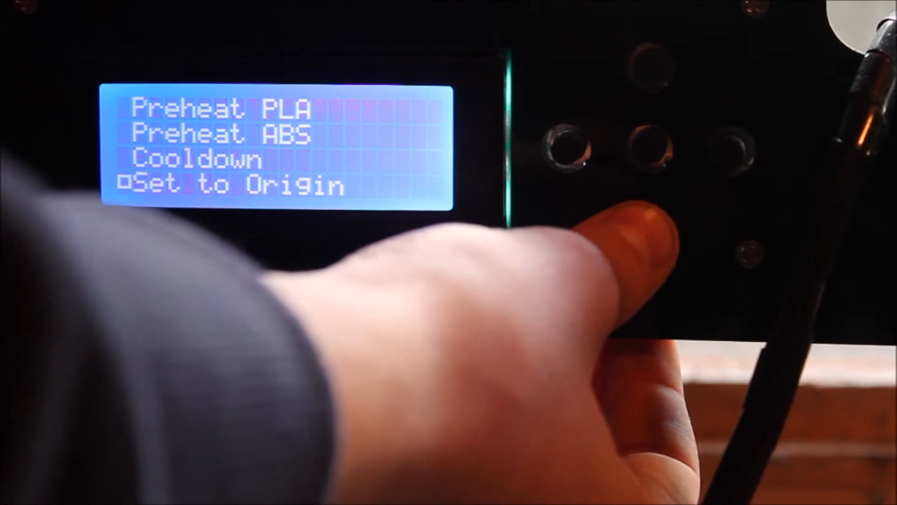